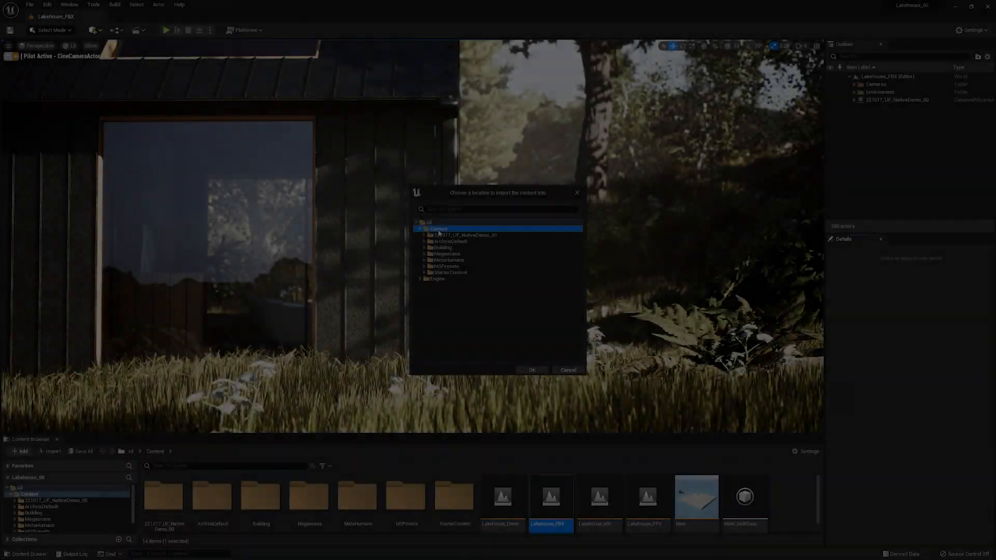
- Confirm Content as the import destination, reaching the colibri FBX Import Options
click(533, 370)
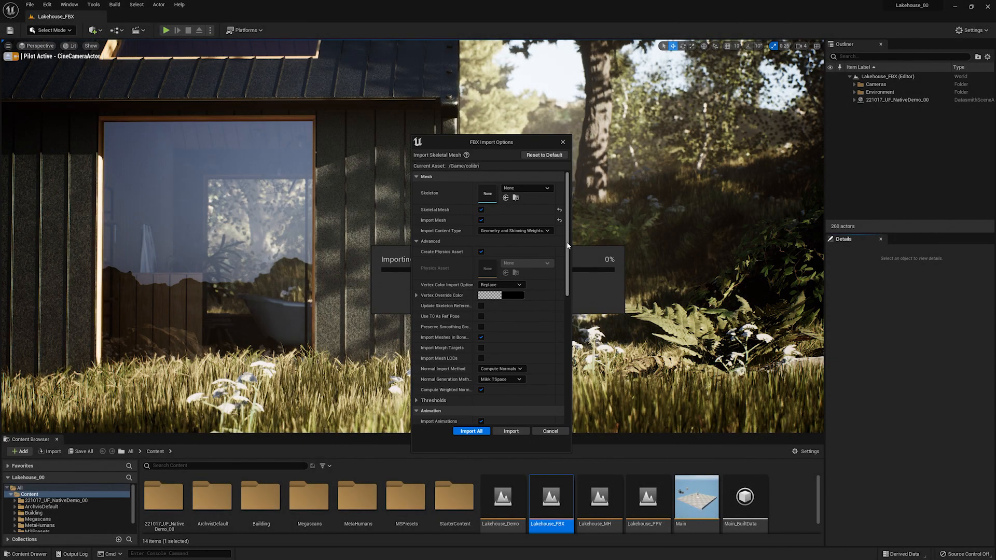
click(471, 431)
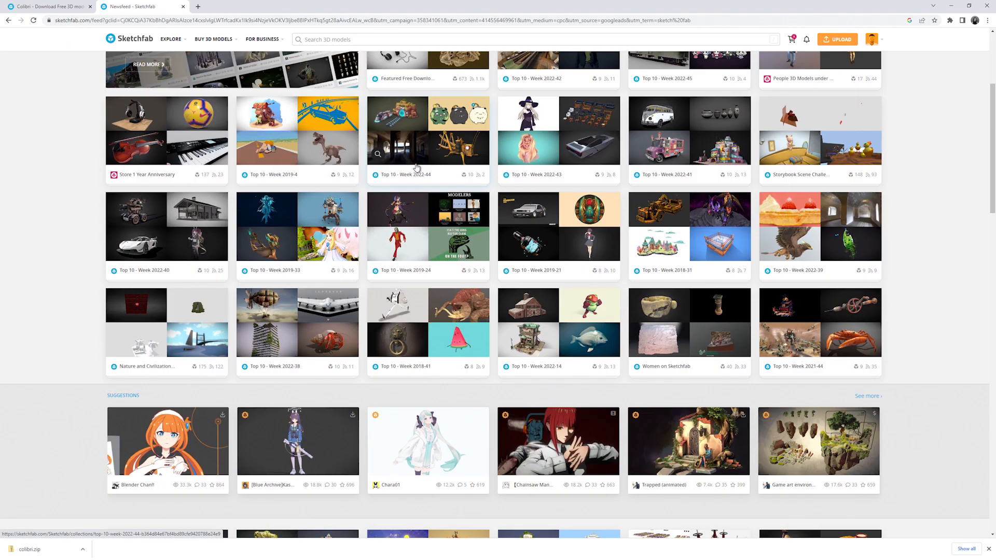
- Return from the newsfeed to the Colibri hummingbird model's Sketchfab page
scroll(up, 3)
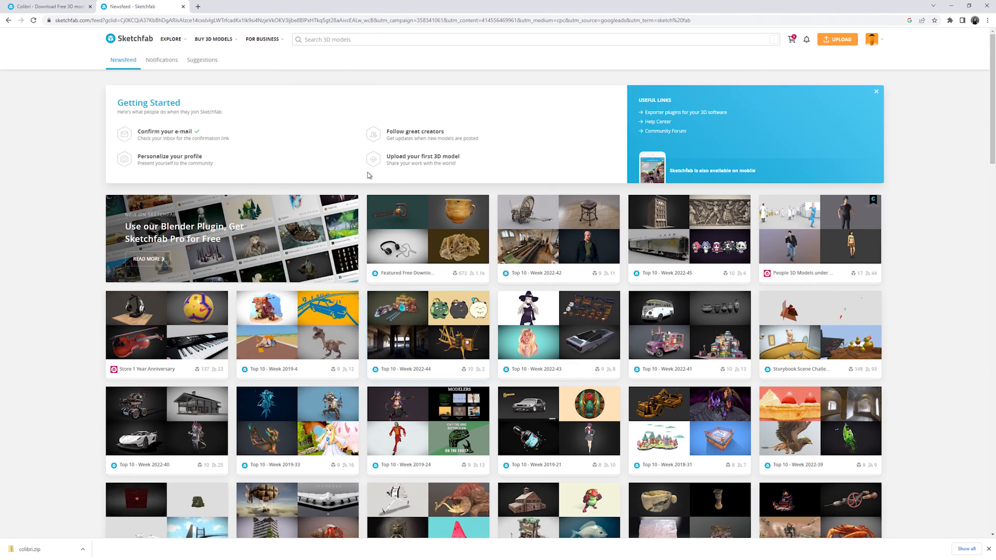
mouse_move(136, 64)
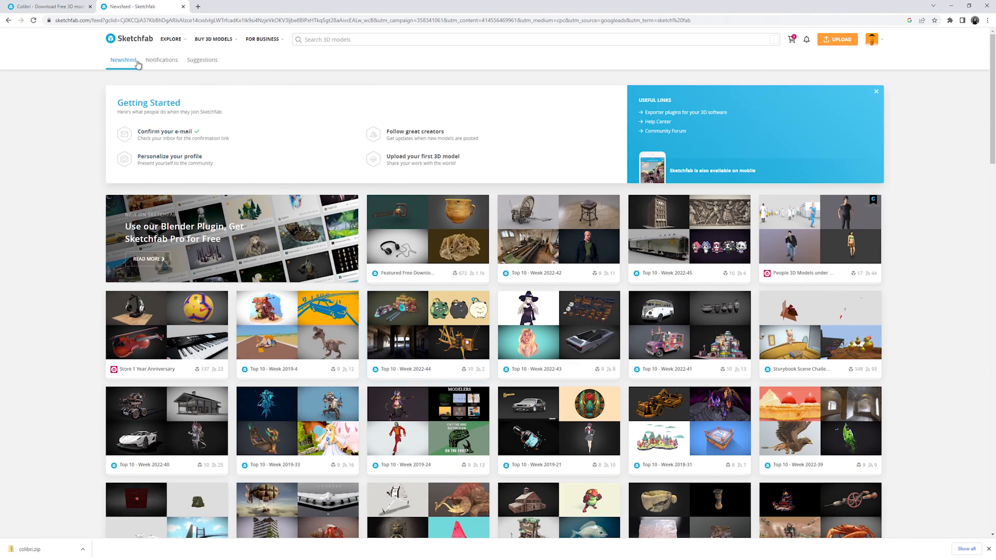
click(171, 39)
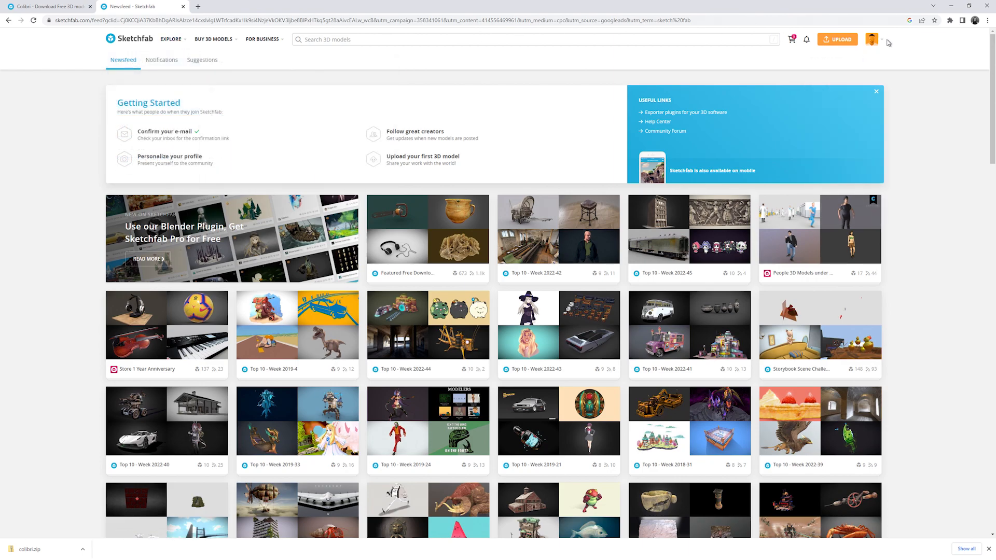
click(872, 39)
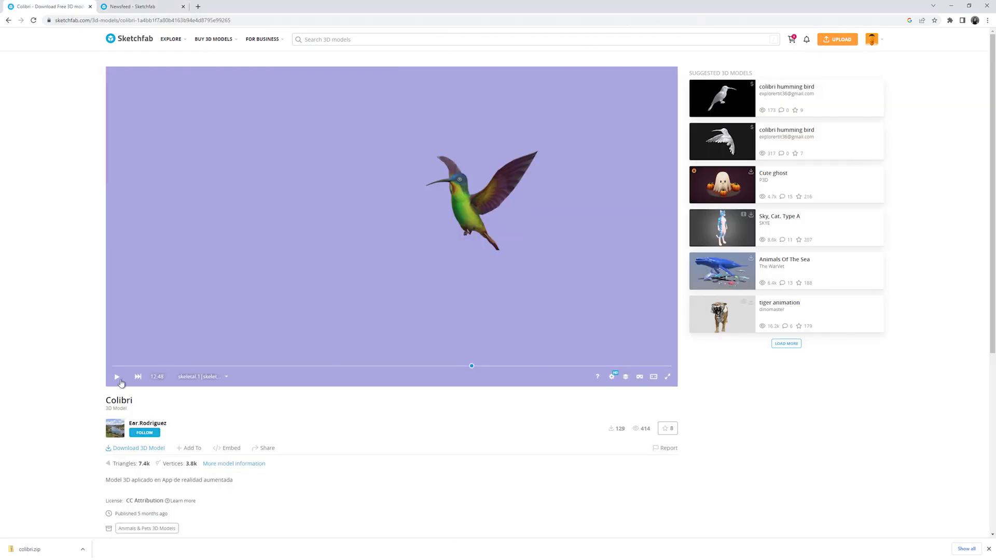
- Preview the hummingbird's flight animation, then show its free download formats including fbx Original
click(116, 378)
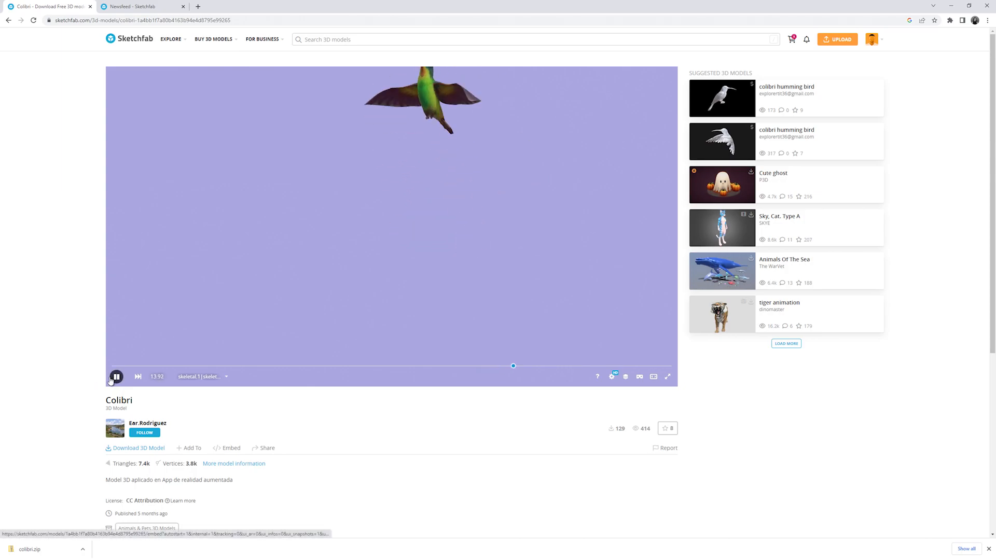
click(118, 377)
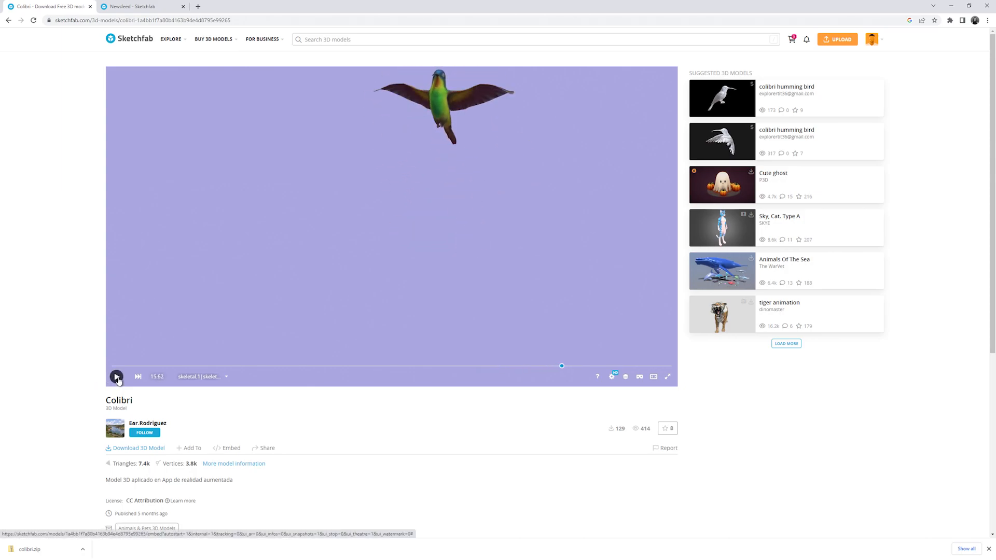
click(117, 377)
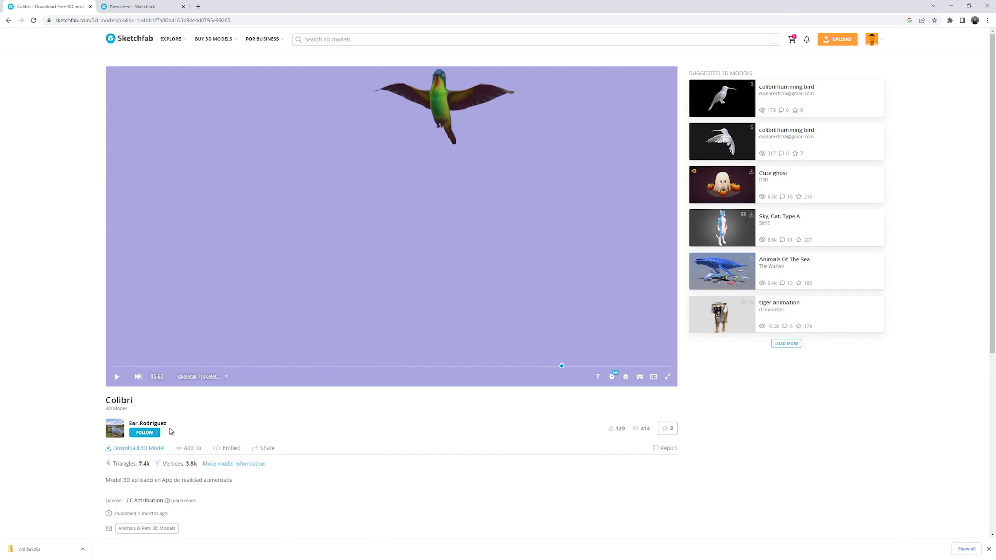
mouse_move(149, 453)
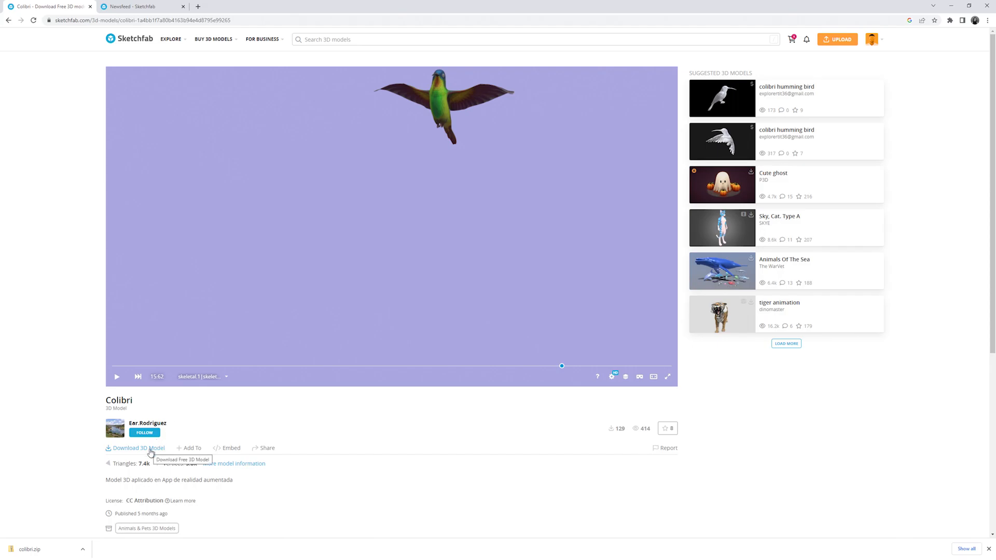
click(138, 448)
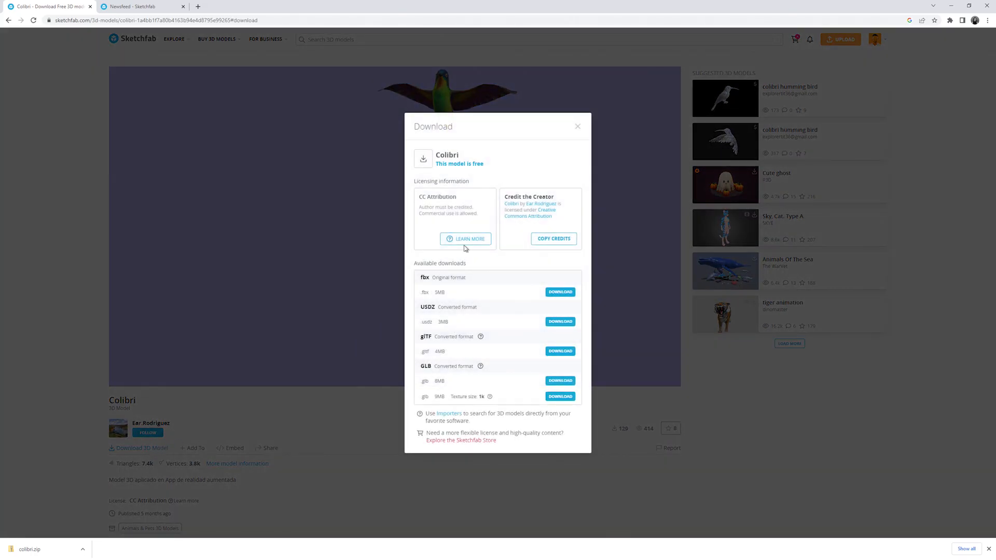
mouse_move(444, 293)
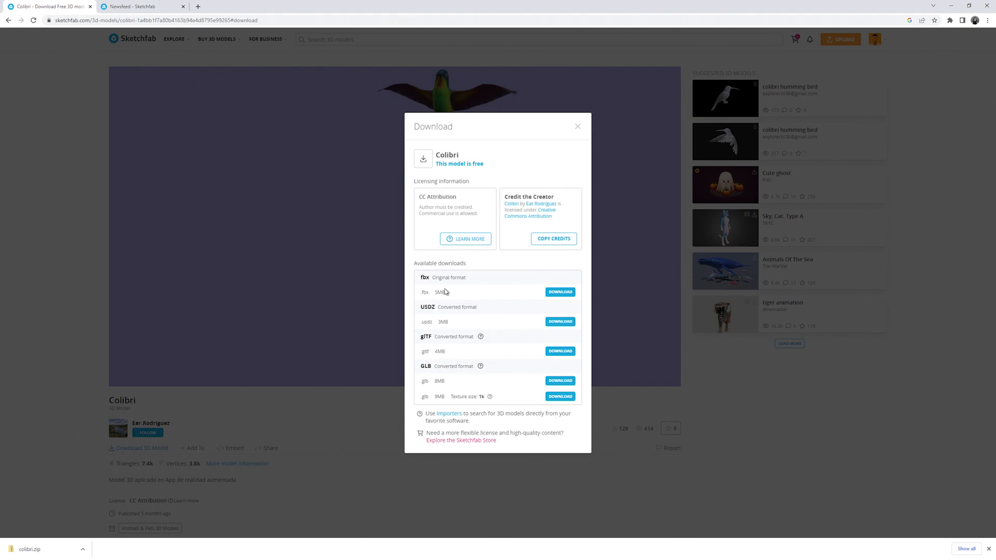
click(560, 238)
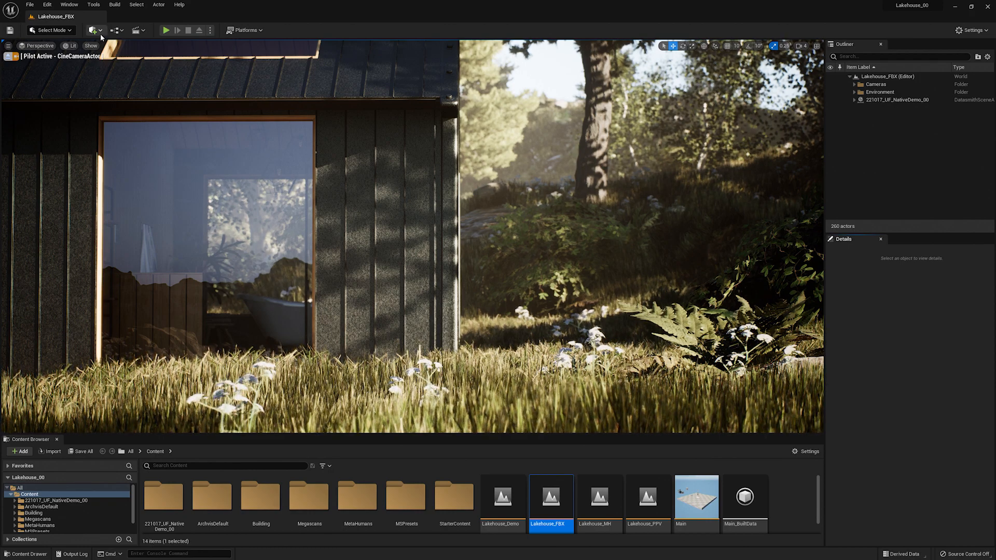
- Start a content import from the Content Browser with the Content folder as destination
click(94, 30)
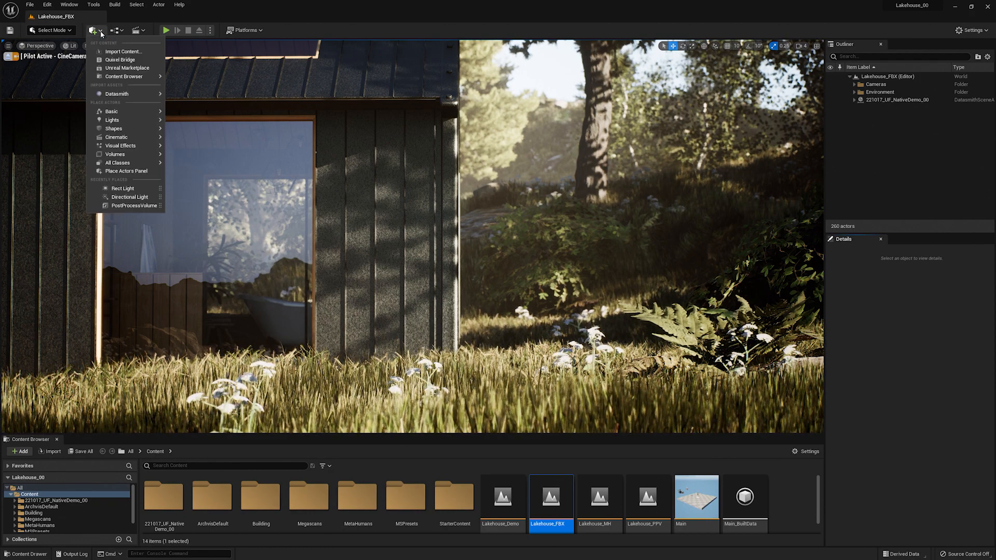
click(96, 30)
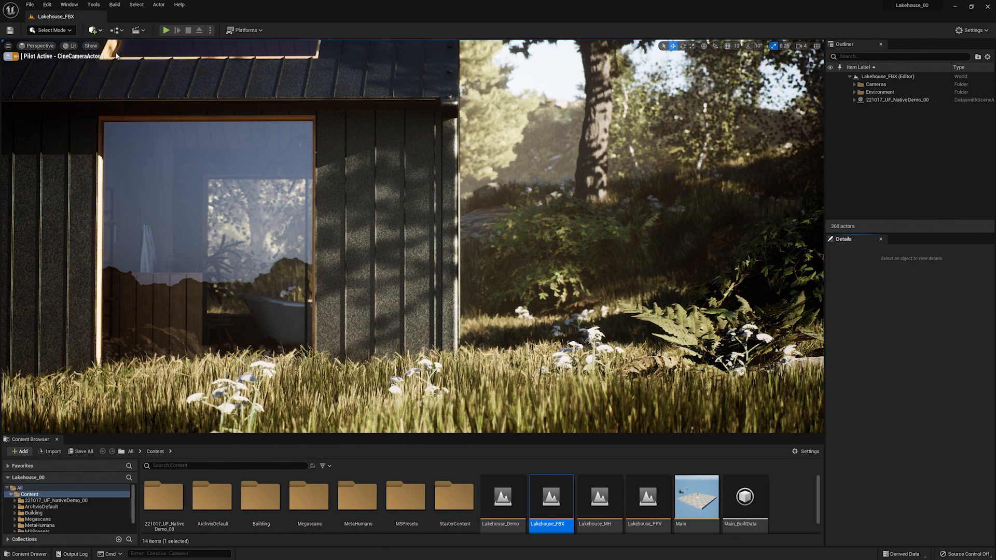
click(47, 451)
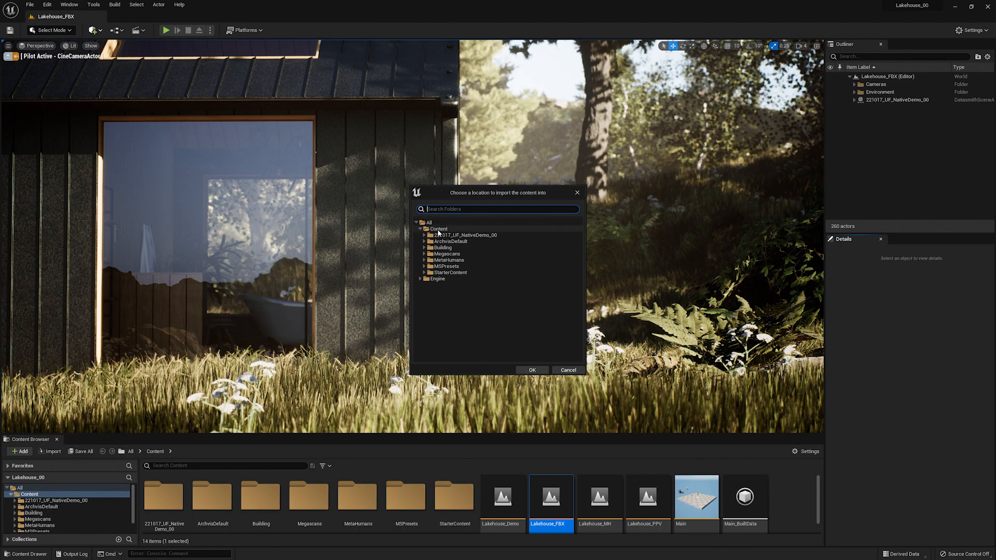
click(434, 228)
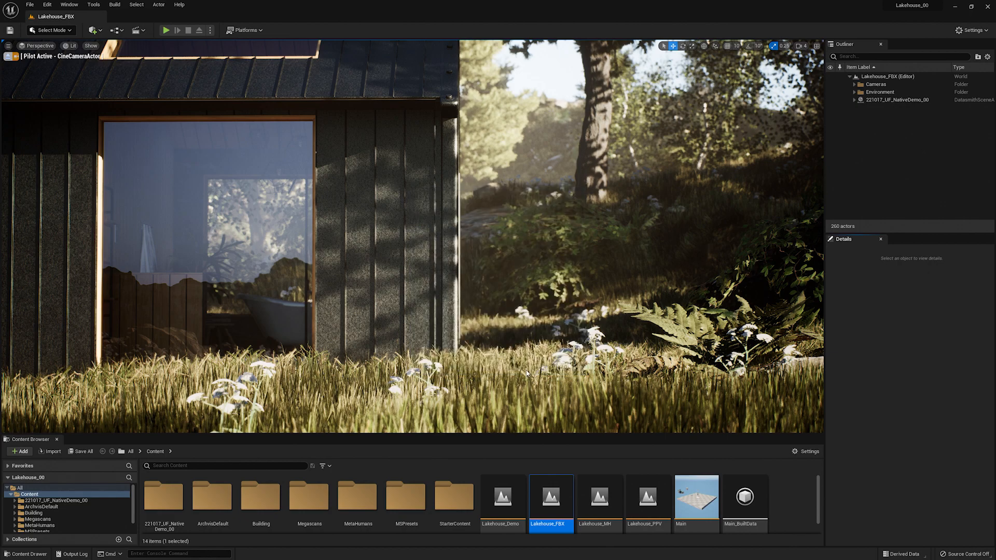
click(48, 452)
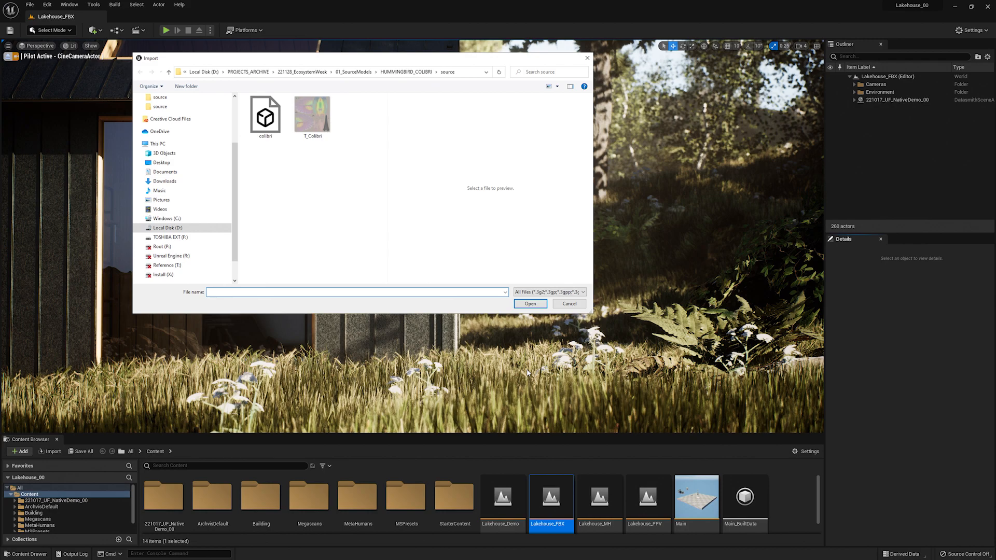
- Choose the colibri FBX file in the file dialog to reach its import options
click(265, 116)
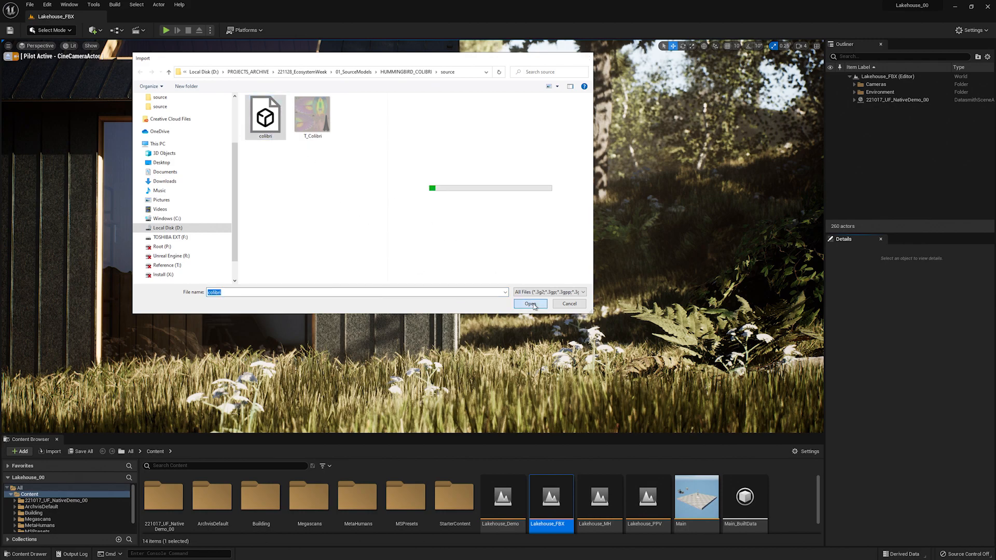
click(530, 304)
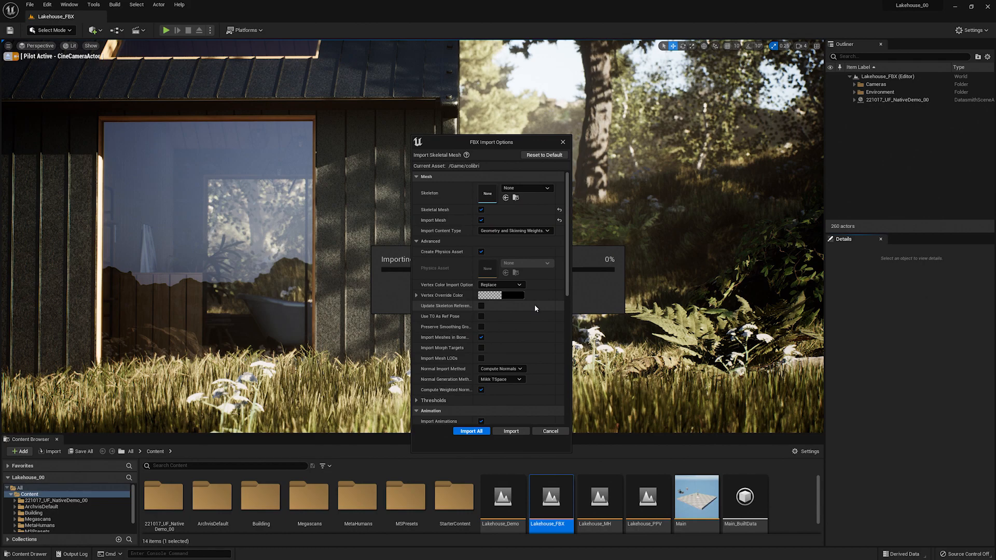
mouse_move(567, 246)
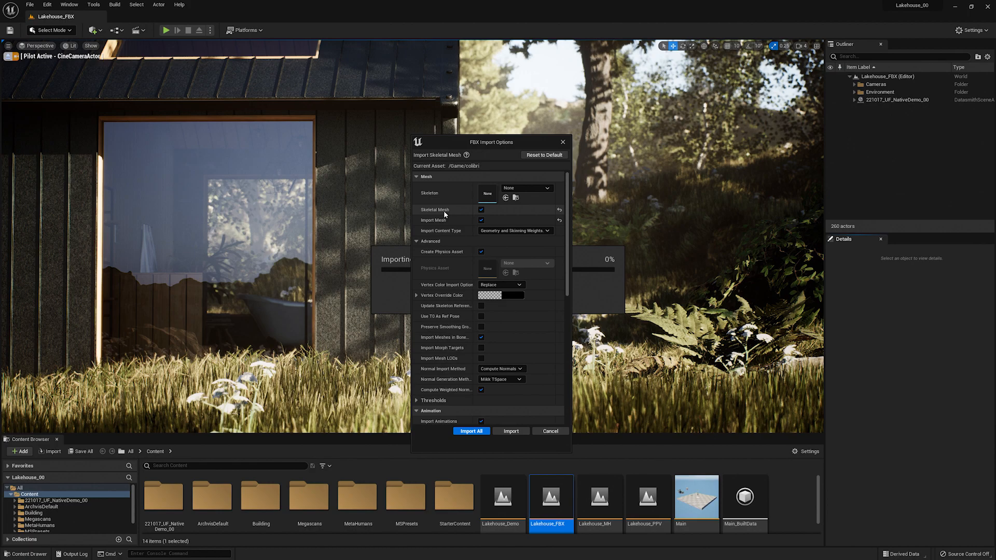
mouse_move(490, 216)
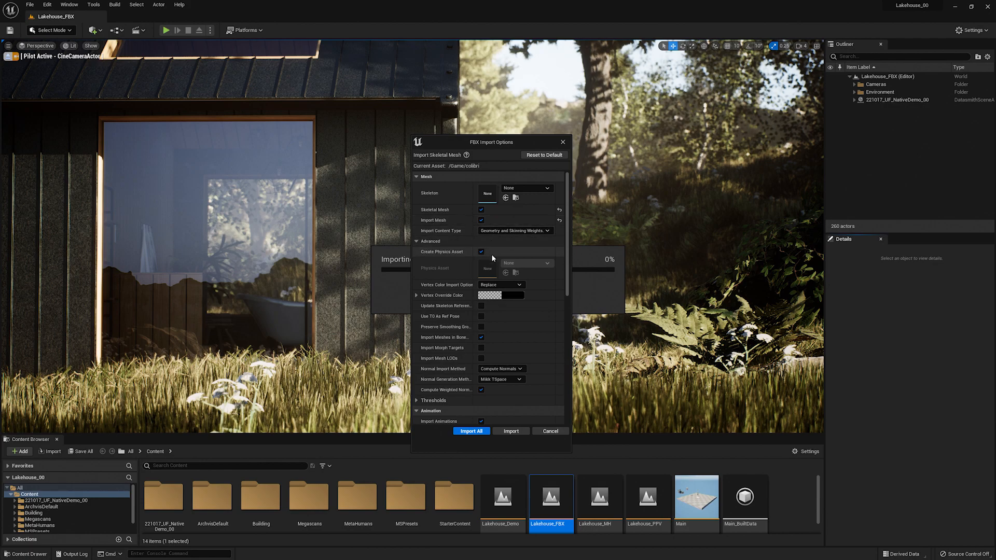
- Review the FBX options with Import Animations enabled and run Import All for the colibri skeletal mesh
scroll(down, 3)
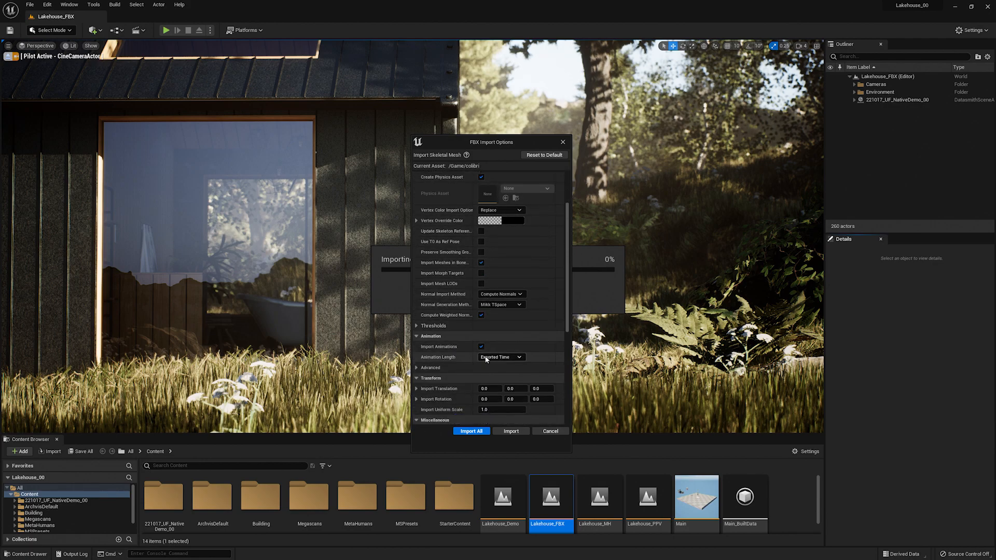
scroll(down, 3)
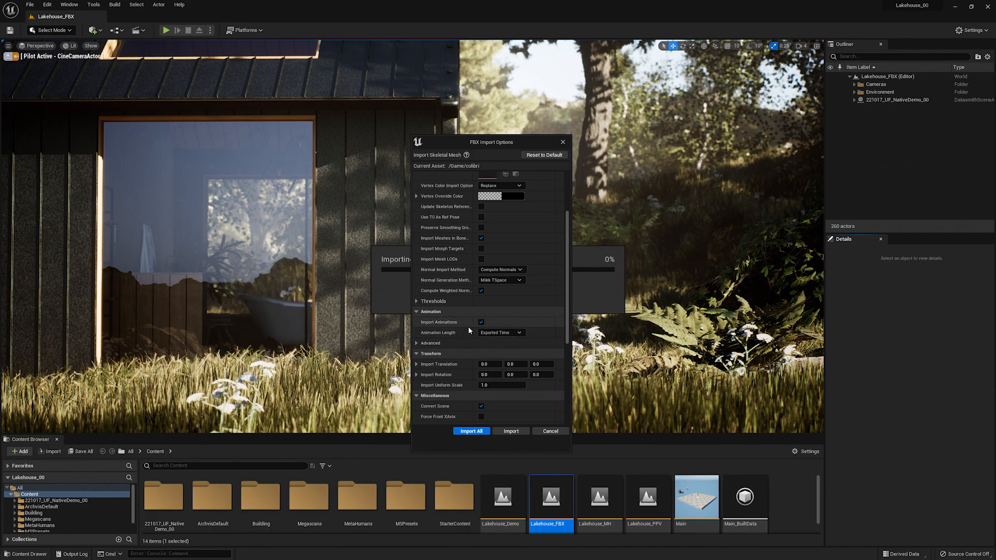
scroll(down, 3)
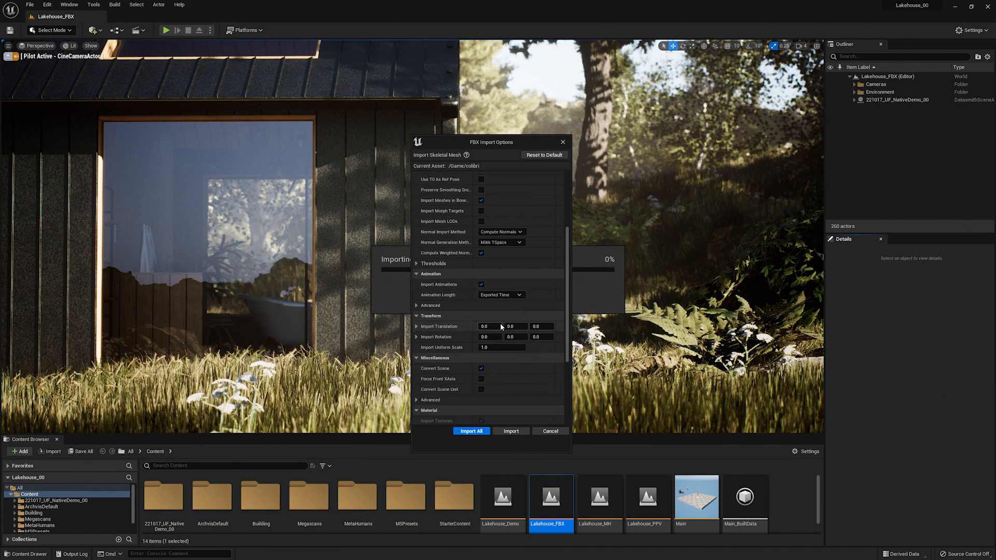
scroll(down, 3)
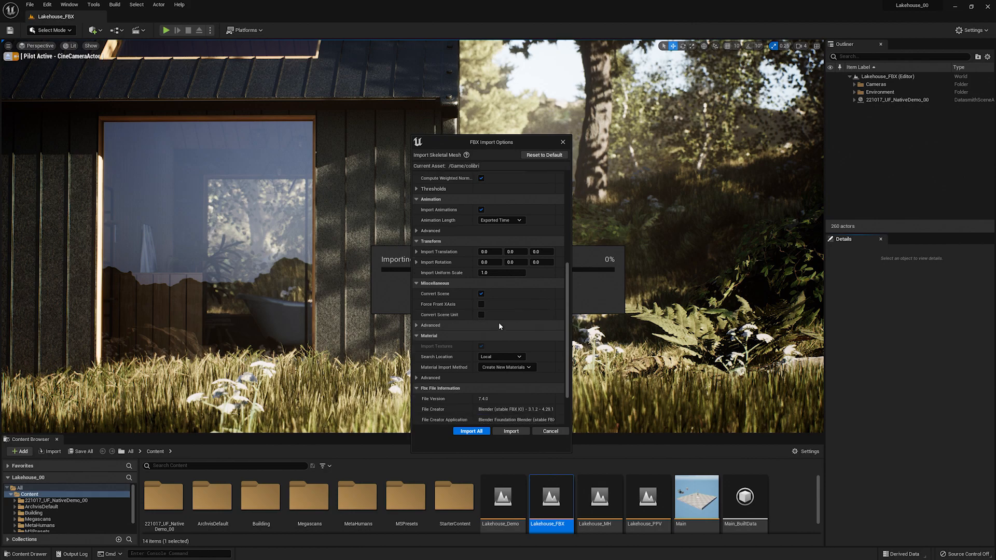
scroll(down, 3)
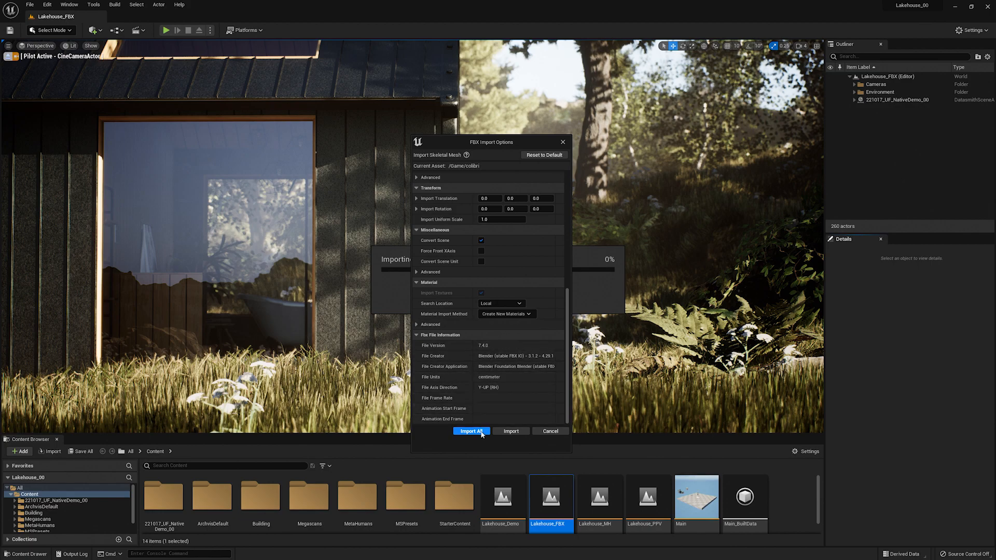
click(471, 430)
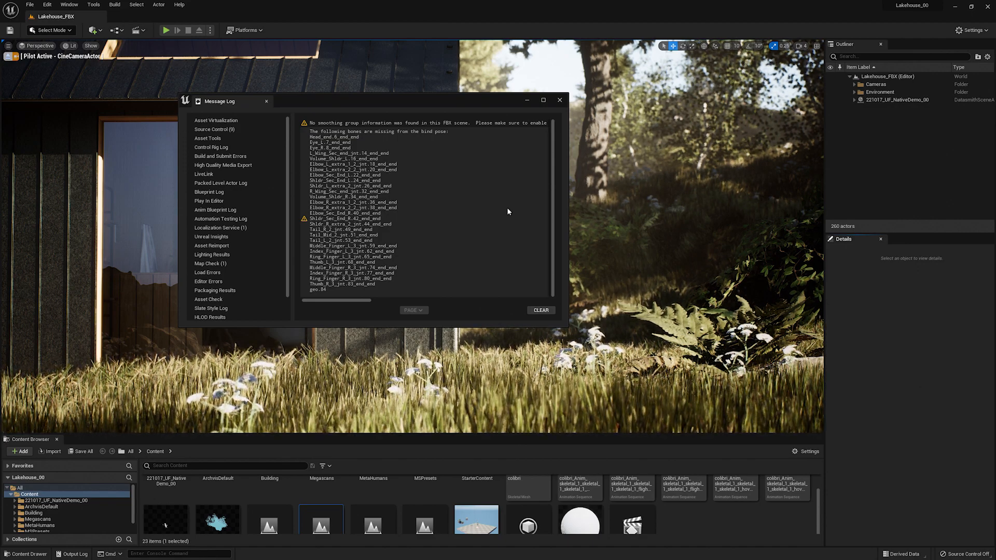
- Scan the missing-bones warnings and dismiss the Message Log window
scroll(down, 3)
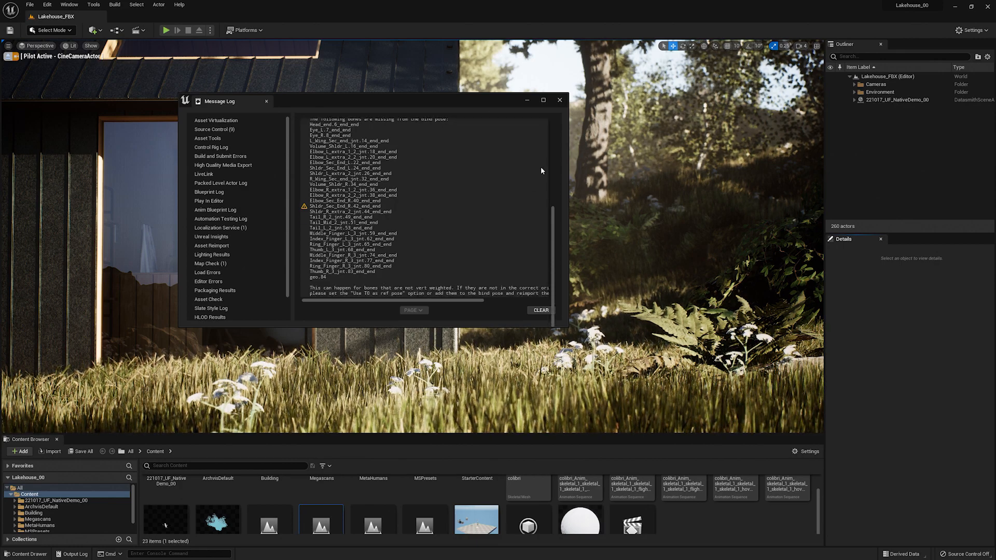
click(559, 100)
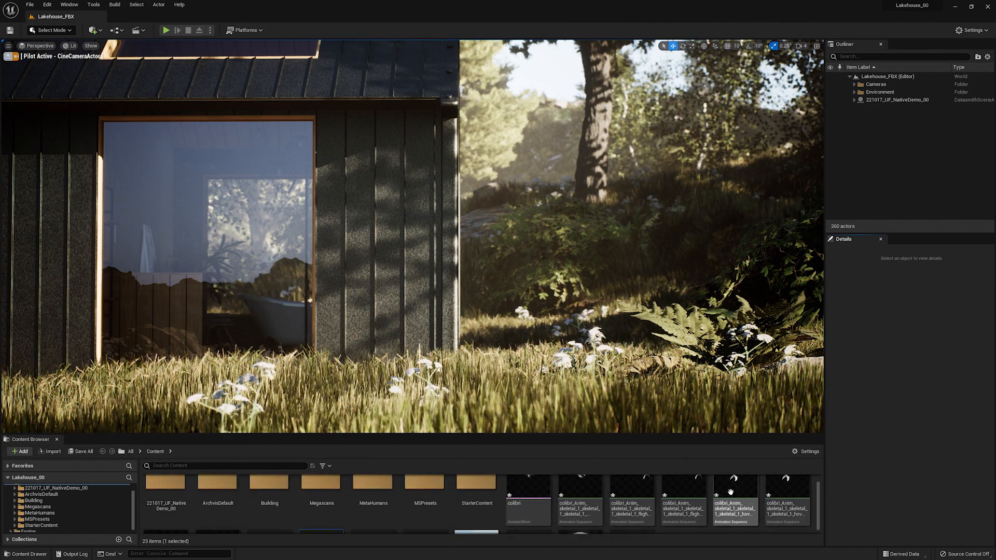
- Place the colibri hover animation in the Lakehouse scene at scale 1.75 and show its animation properties
double_click(733, 499)
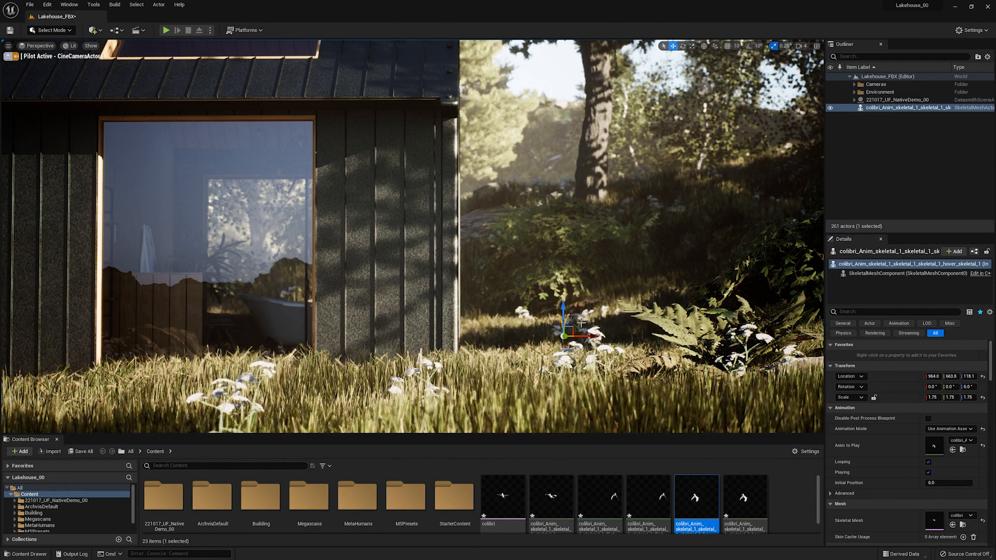
click(898, 150)
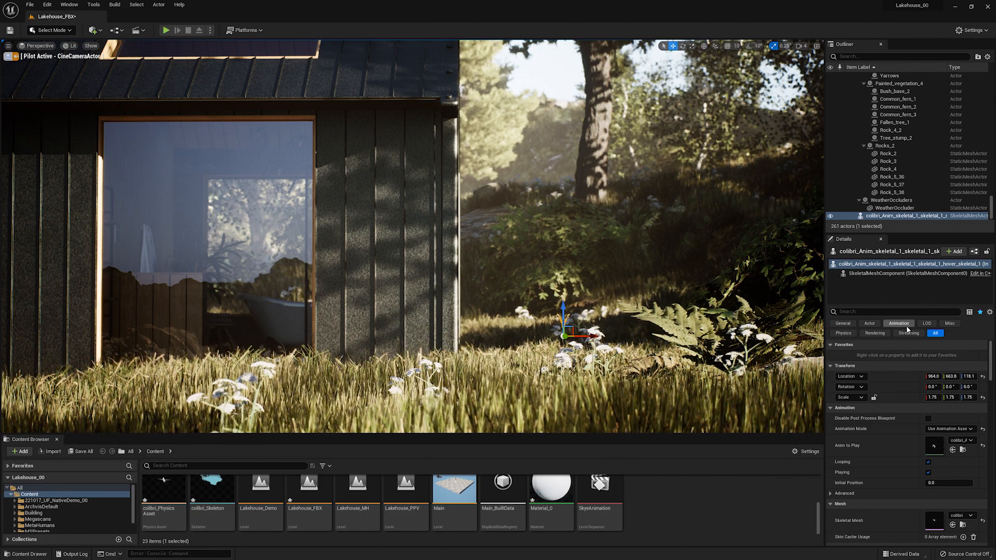
scroll(down, 3)
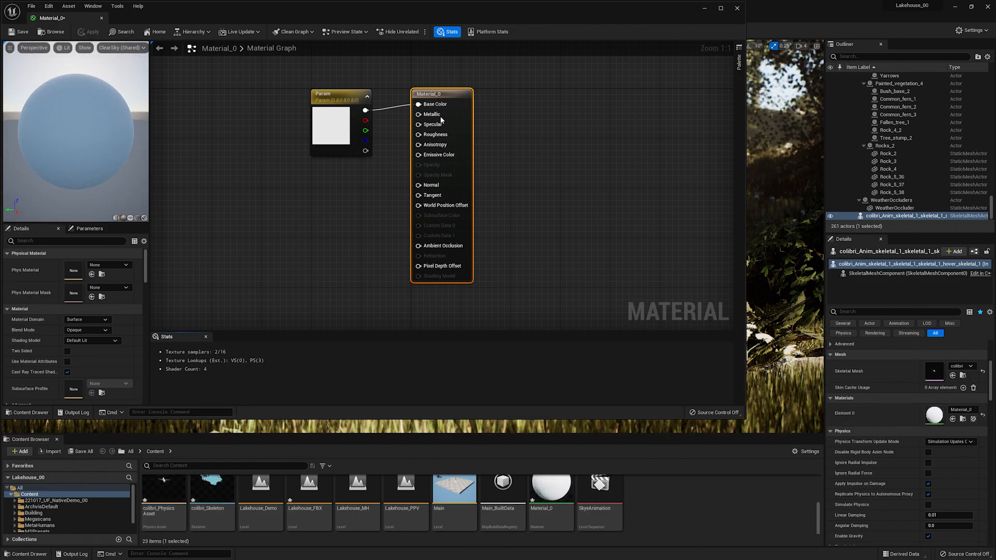
- Swap the colour Param node for a Texture Sample whose RGB feeds Material_0's Base Color
click(330, 93)
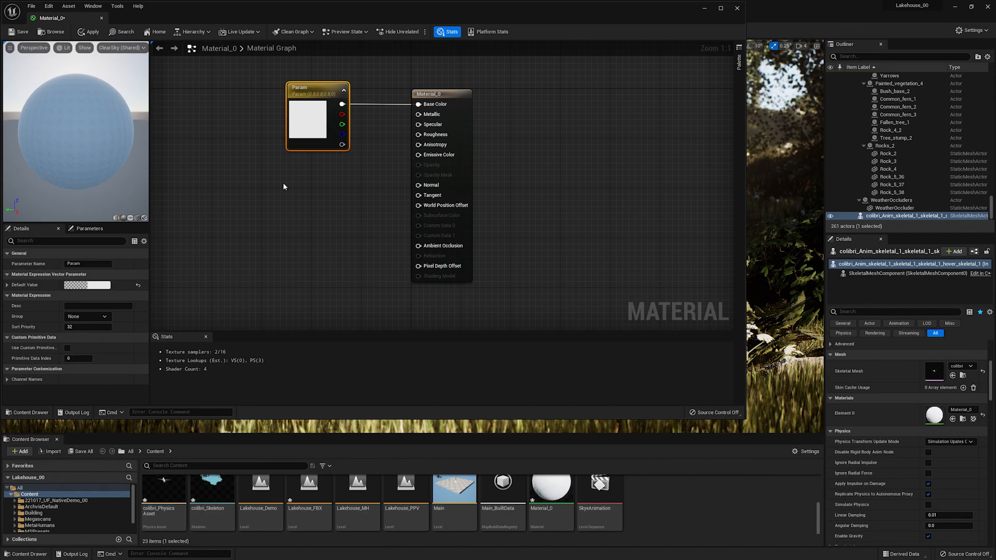
mouse_move(276, 185)
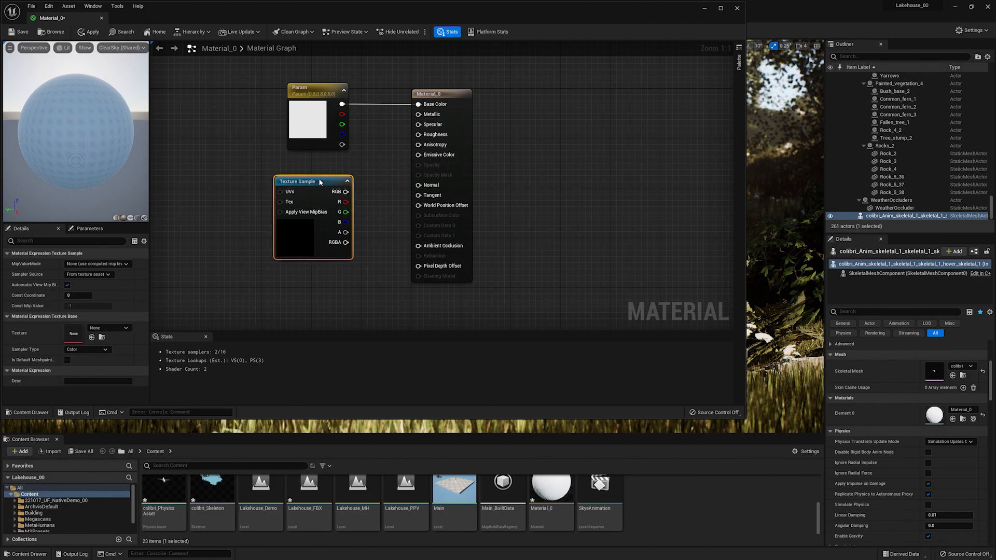
drag(313, 181, 239, 88)
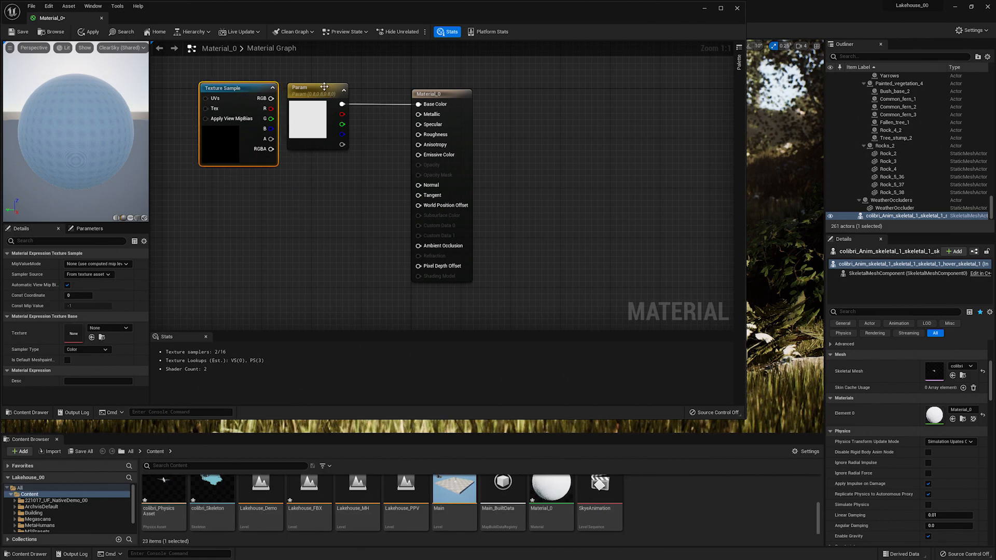
click(315, 87)
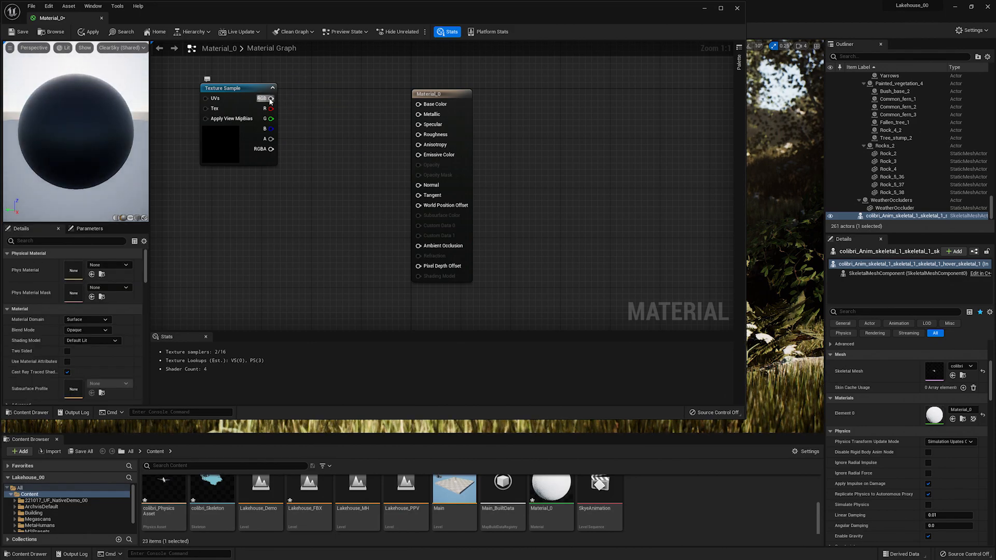
drag(272, 99, 417, 103)
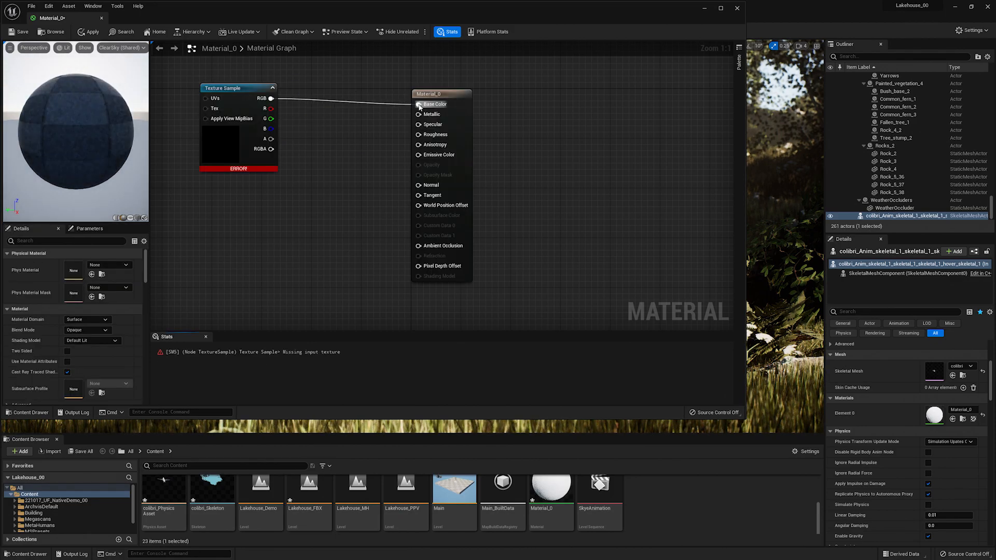
click(233, 87)
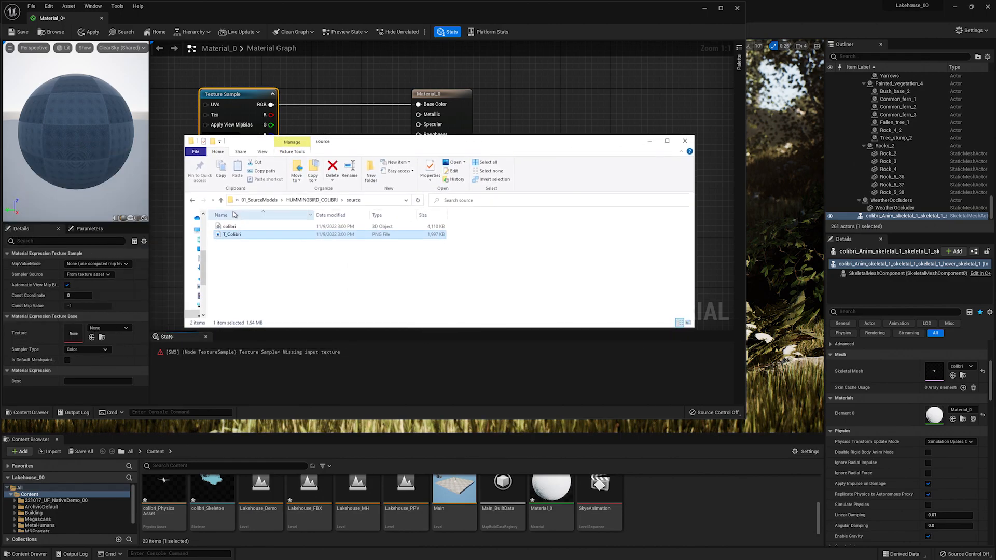
mouse_move(253, 236)
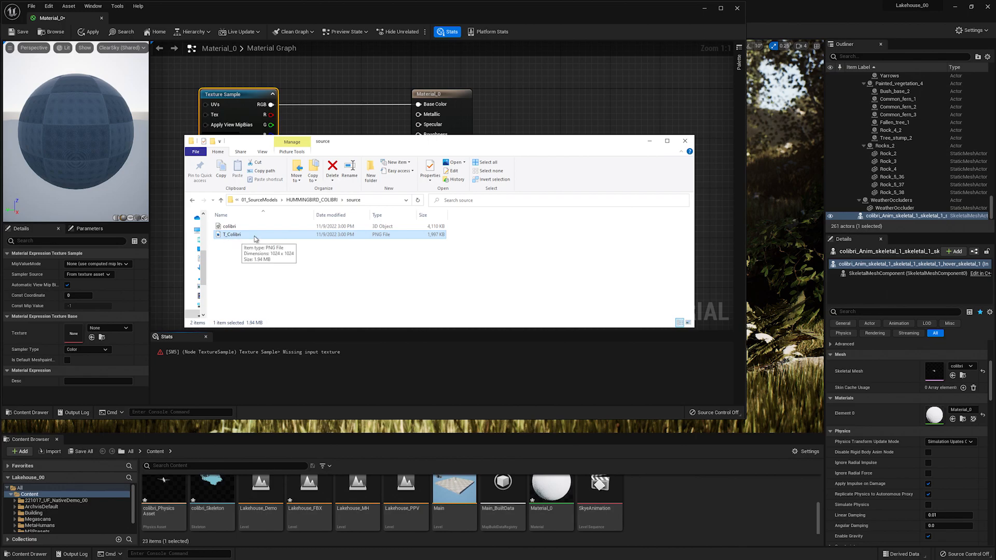
mouse_move(264, 238)
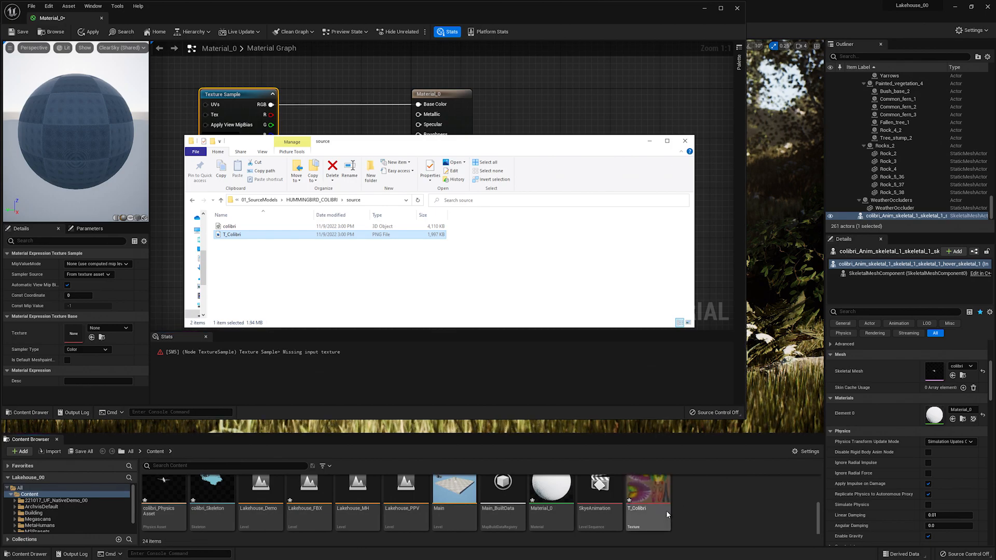
- Select the newly imported T_Colibri texture asset in the Content folder
click(685, 141)
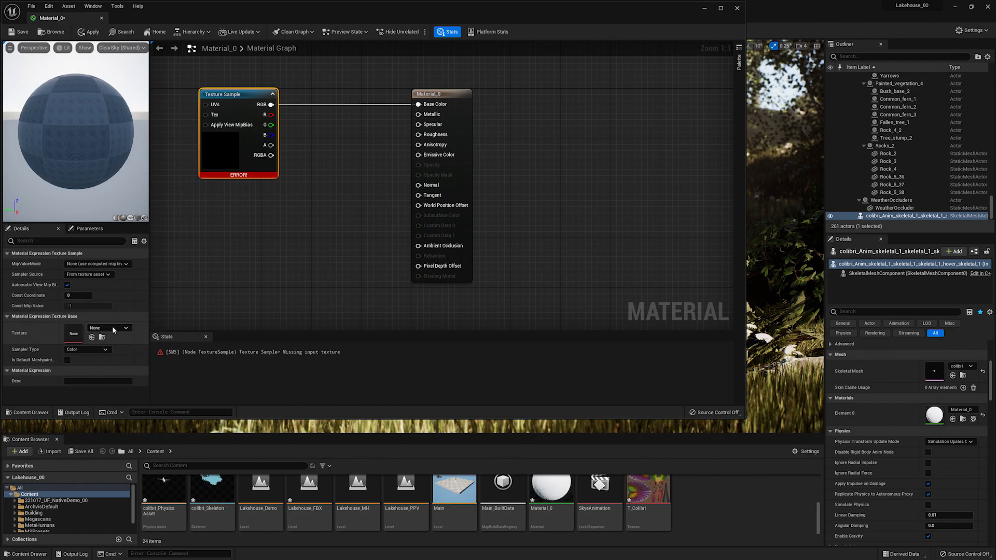
- Assign T_Colibri to the Texture Sample, save the material, and play the Lakehouse level in editor
click(124, 328)
text(T)
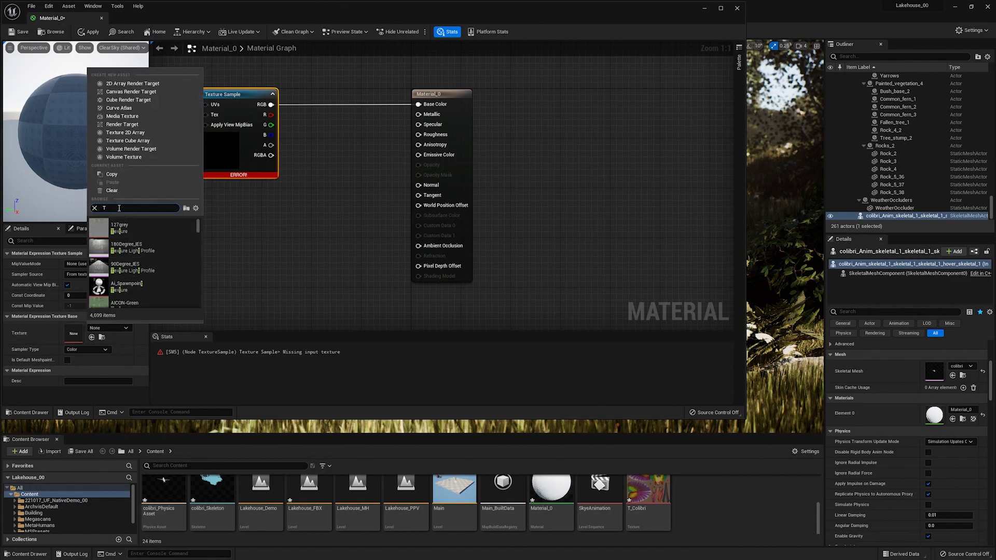
text(_colibri)
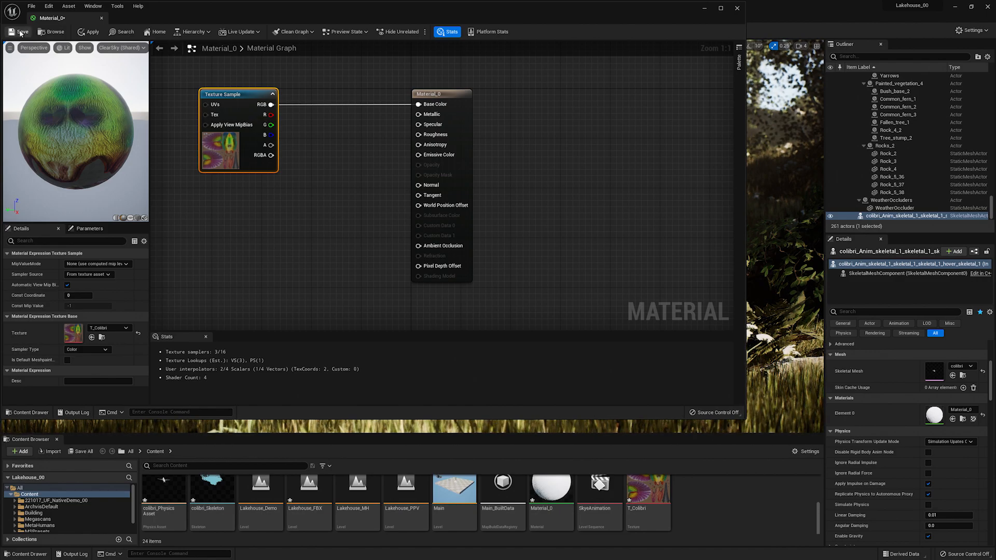
click(19, 30)
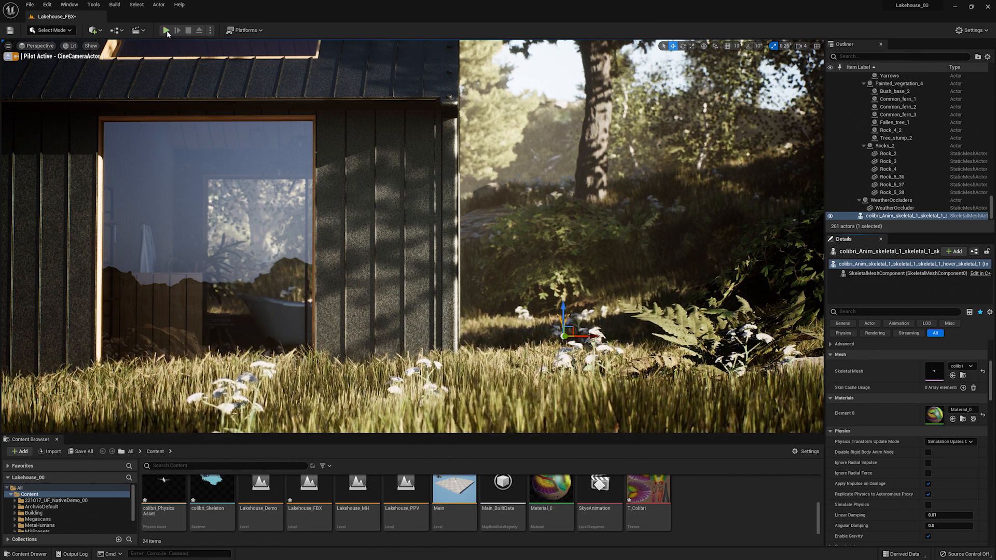
click(167, 29)
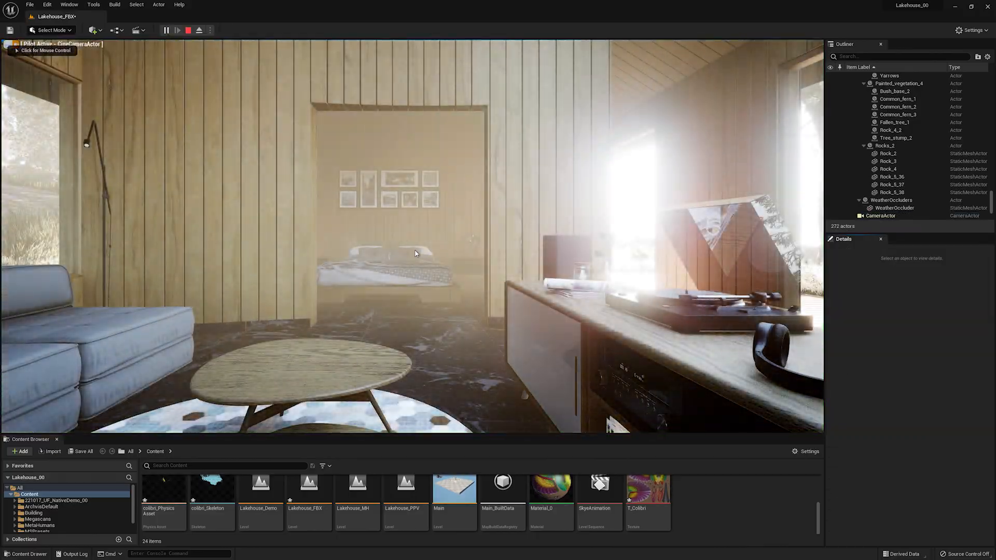